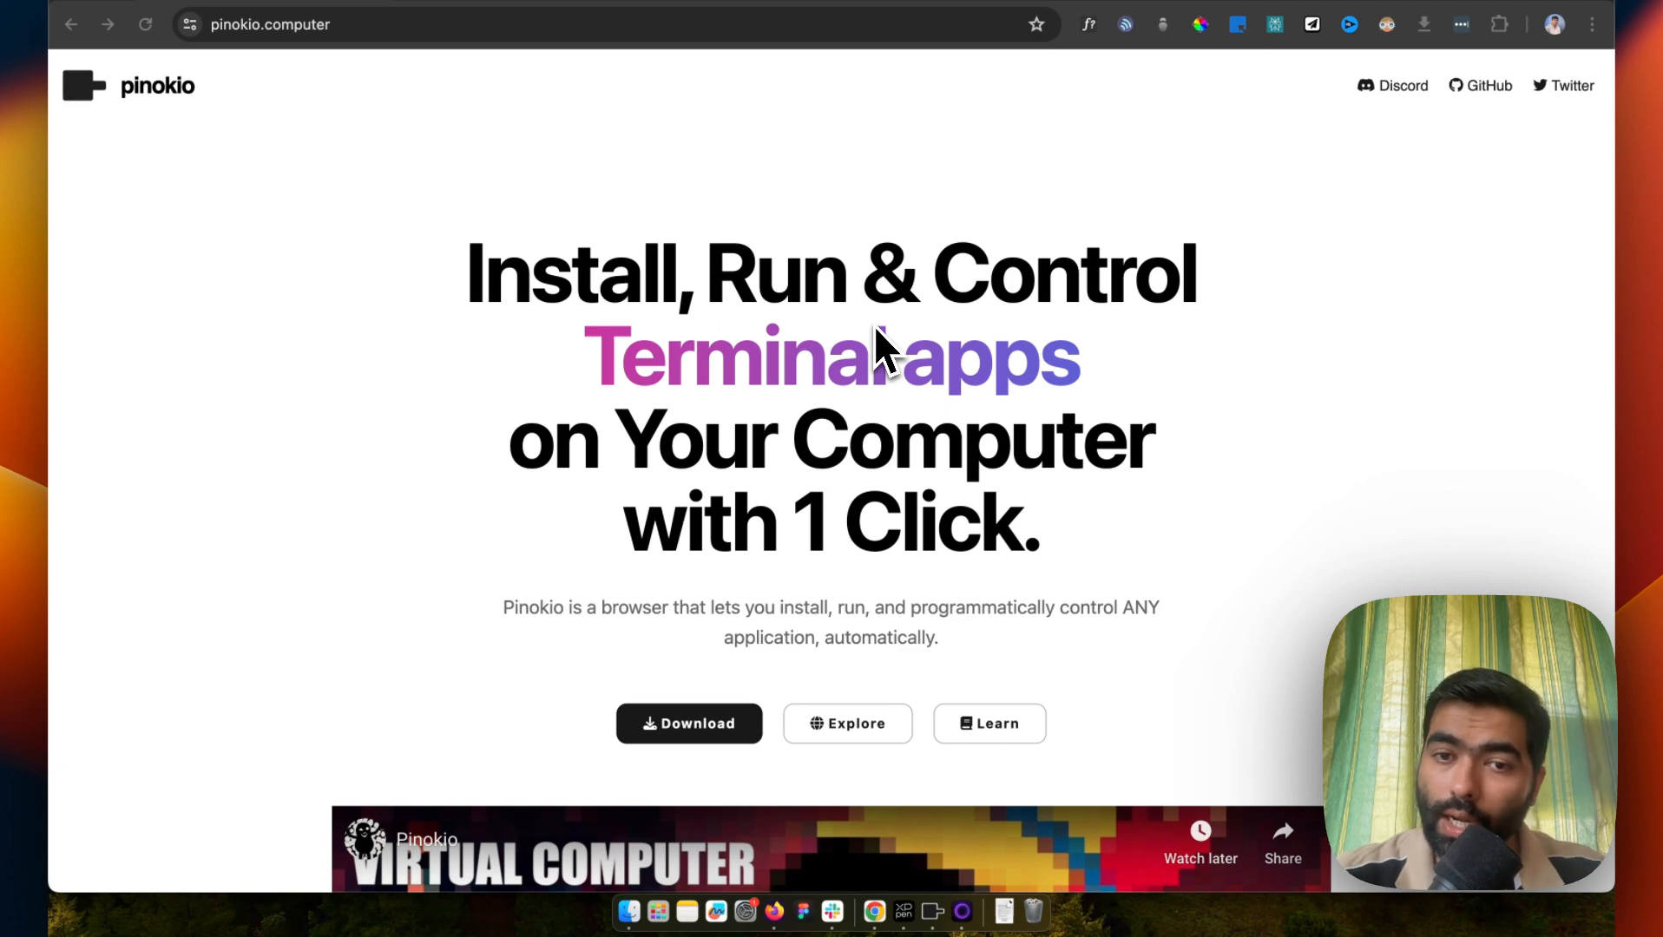
- Scroll pinokio.computer past the hero to the Verified scripts grid (IDM-VTON, devika, CosXL, brushnet)
{"action": "scroll", "scroll_direction": "down", "scroll_amount": 3}
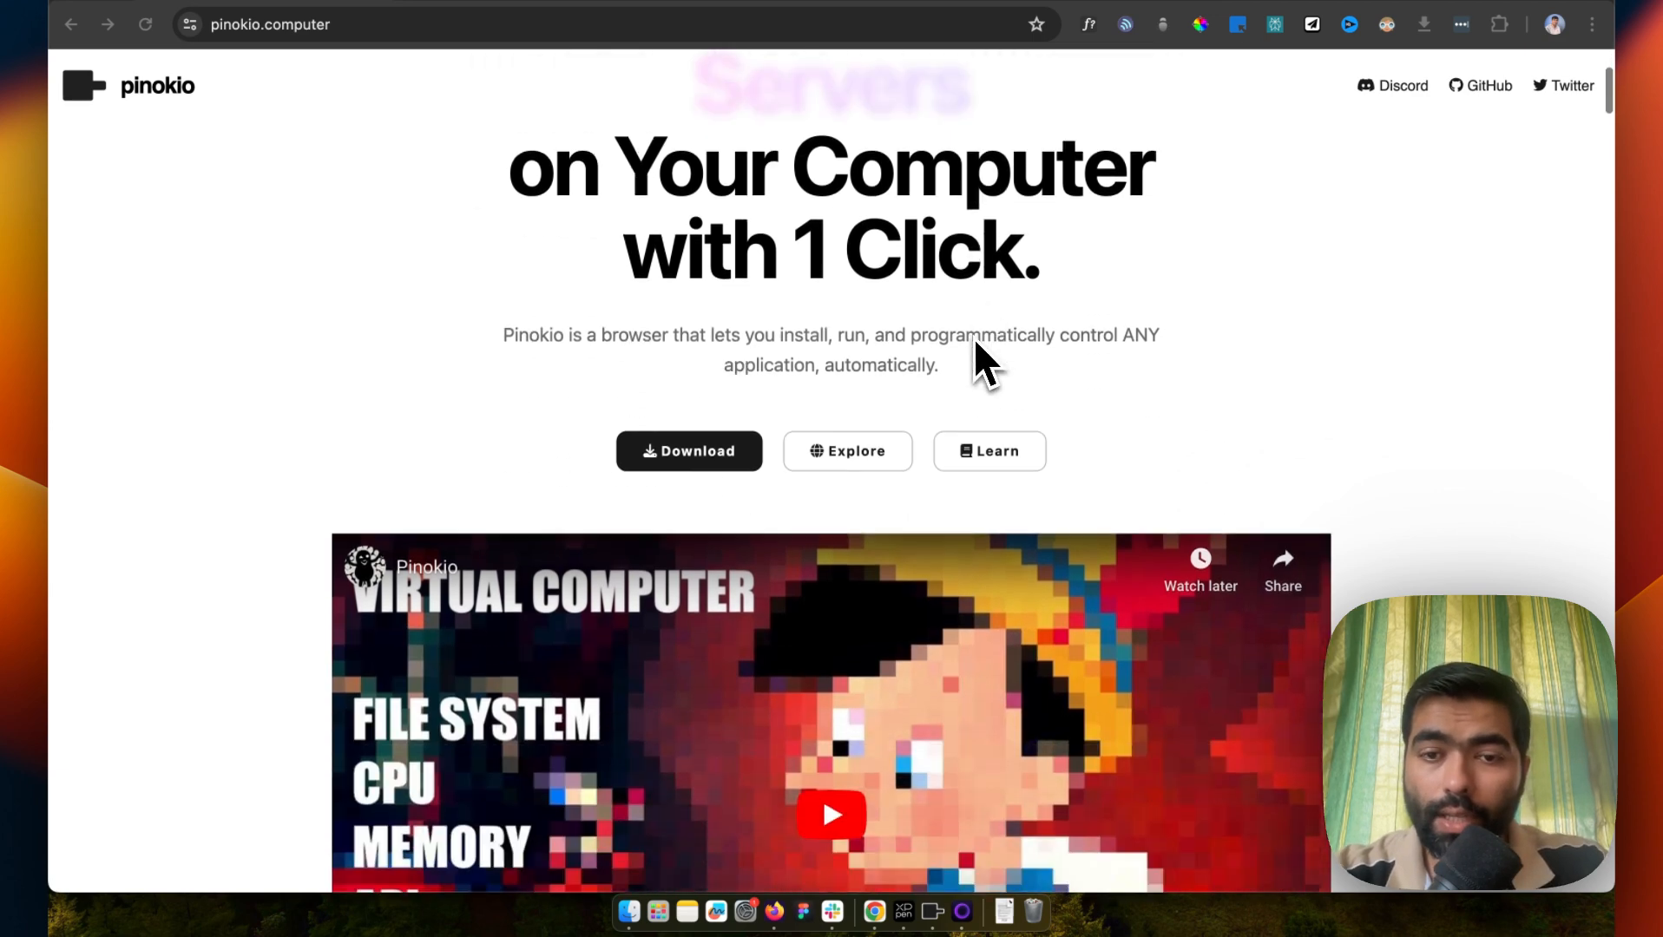
{"action": "left_click", "coordinate": [846, 450]}
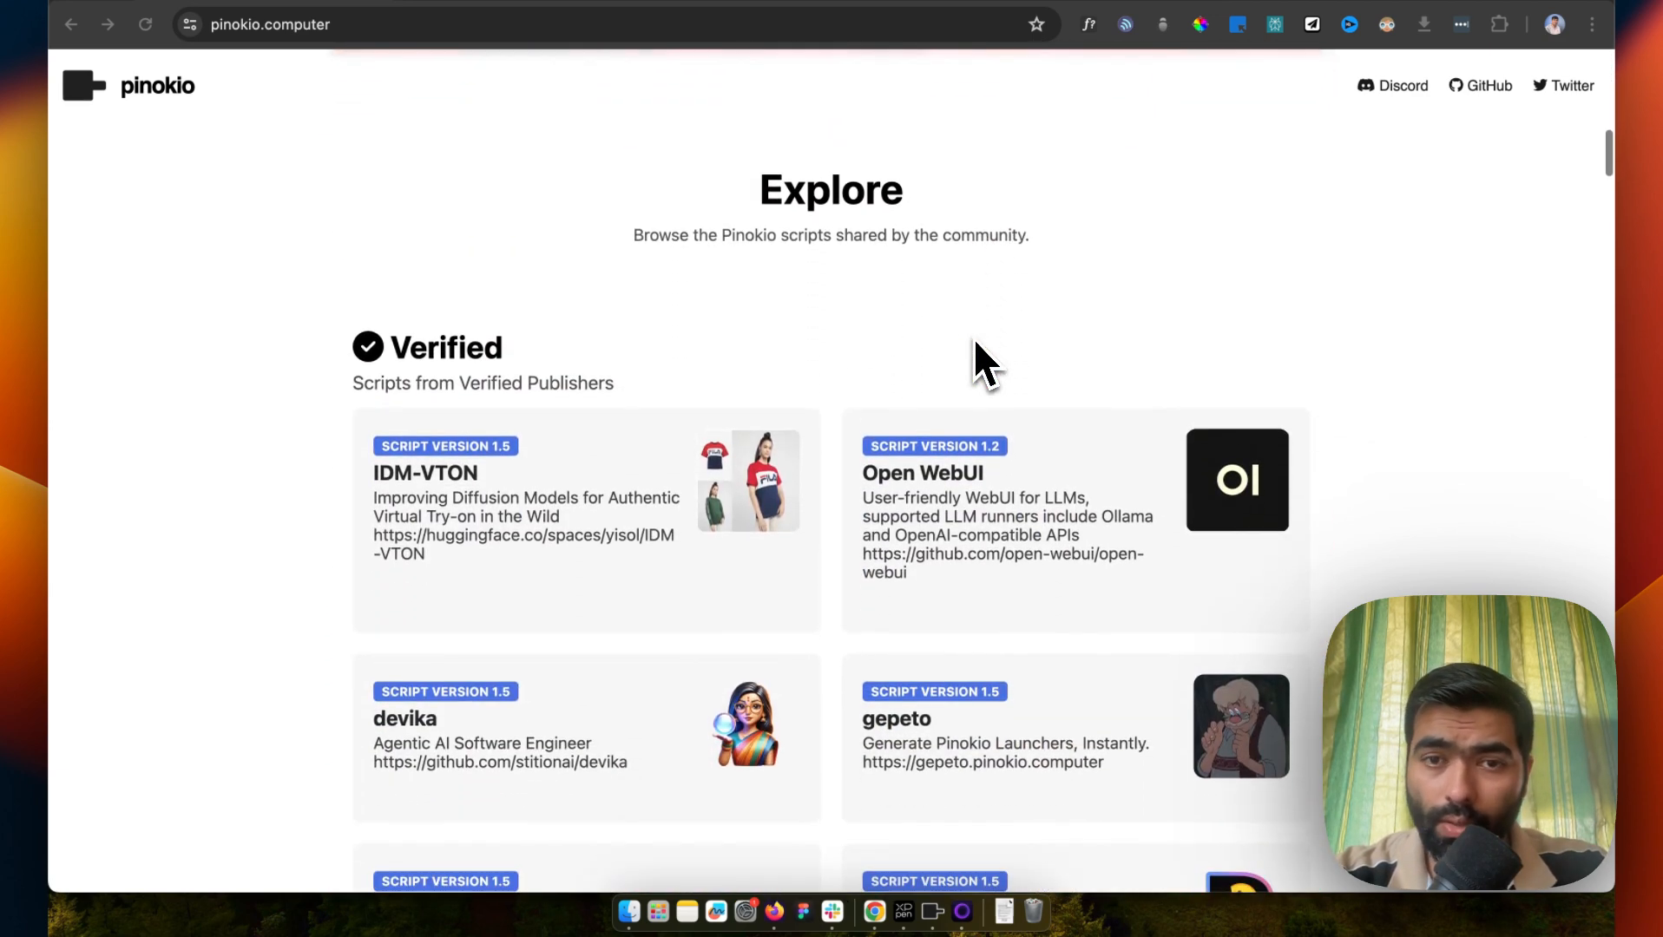
{"action": "scroll", "scroll_direction": "down", "scroll_amount": 3}
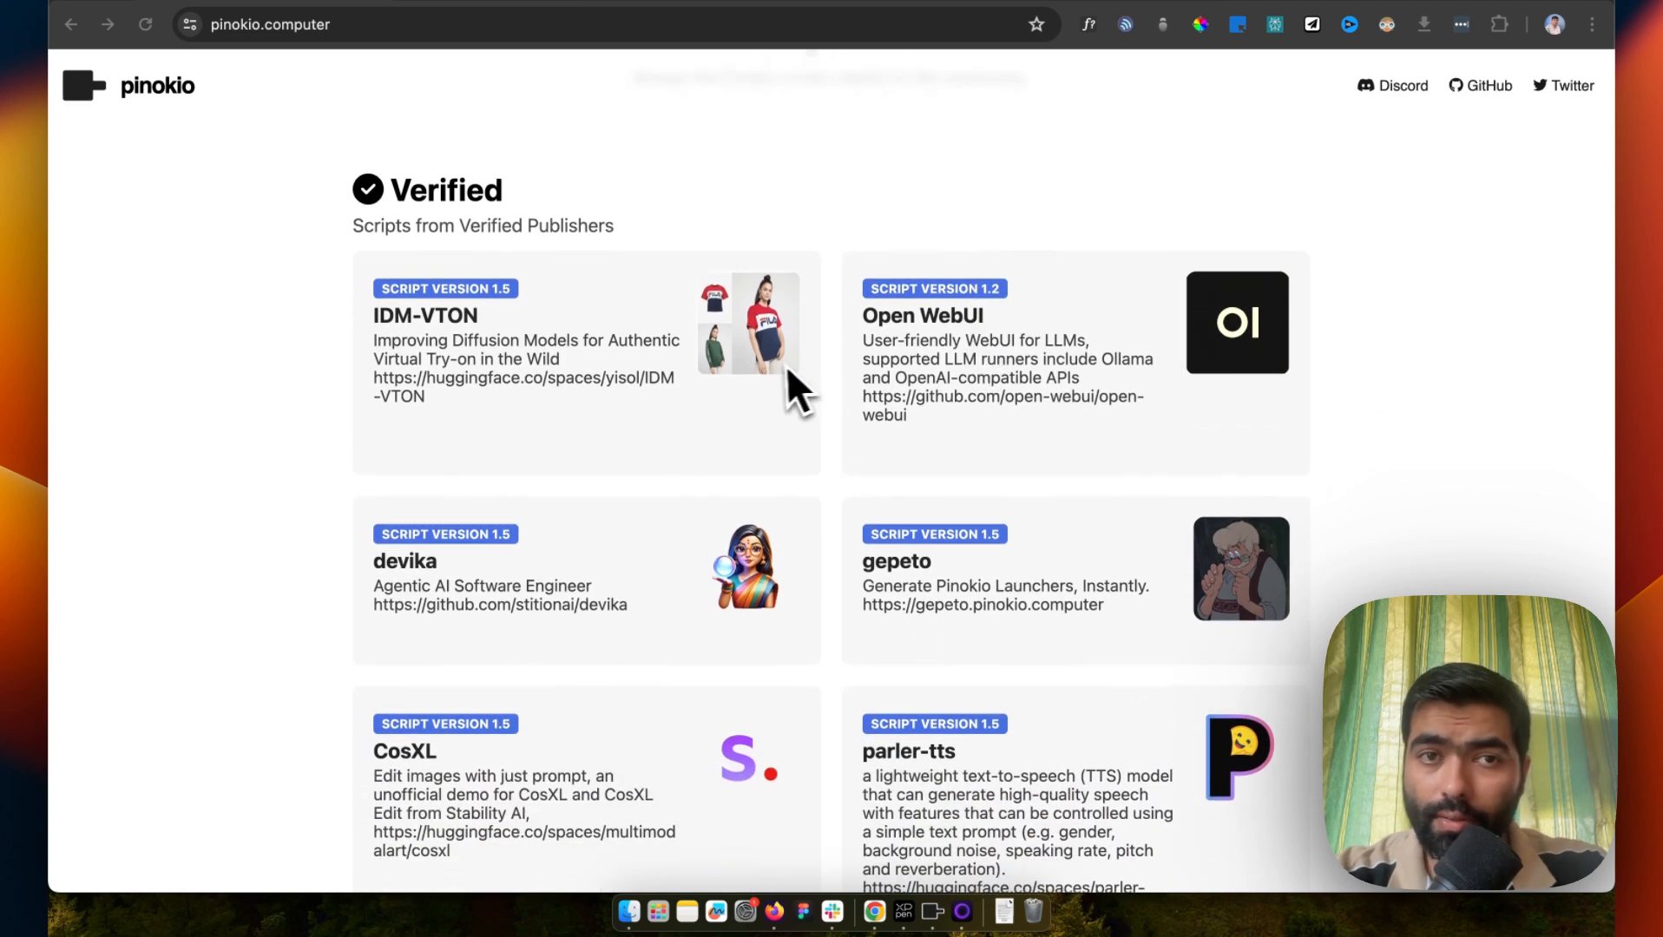
{"action": "scroll", "scroll_direction": "down", "scroll_amount": 3}
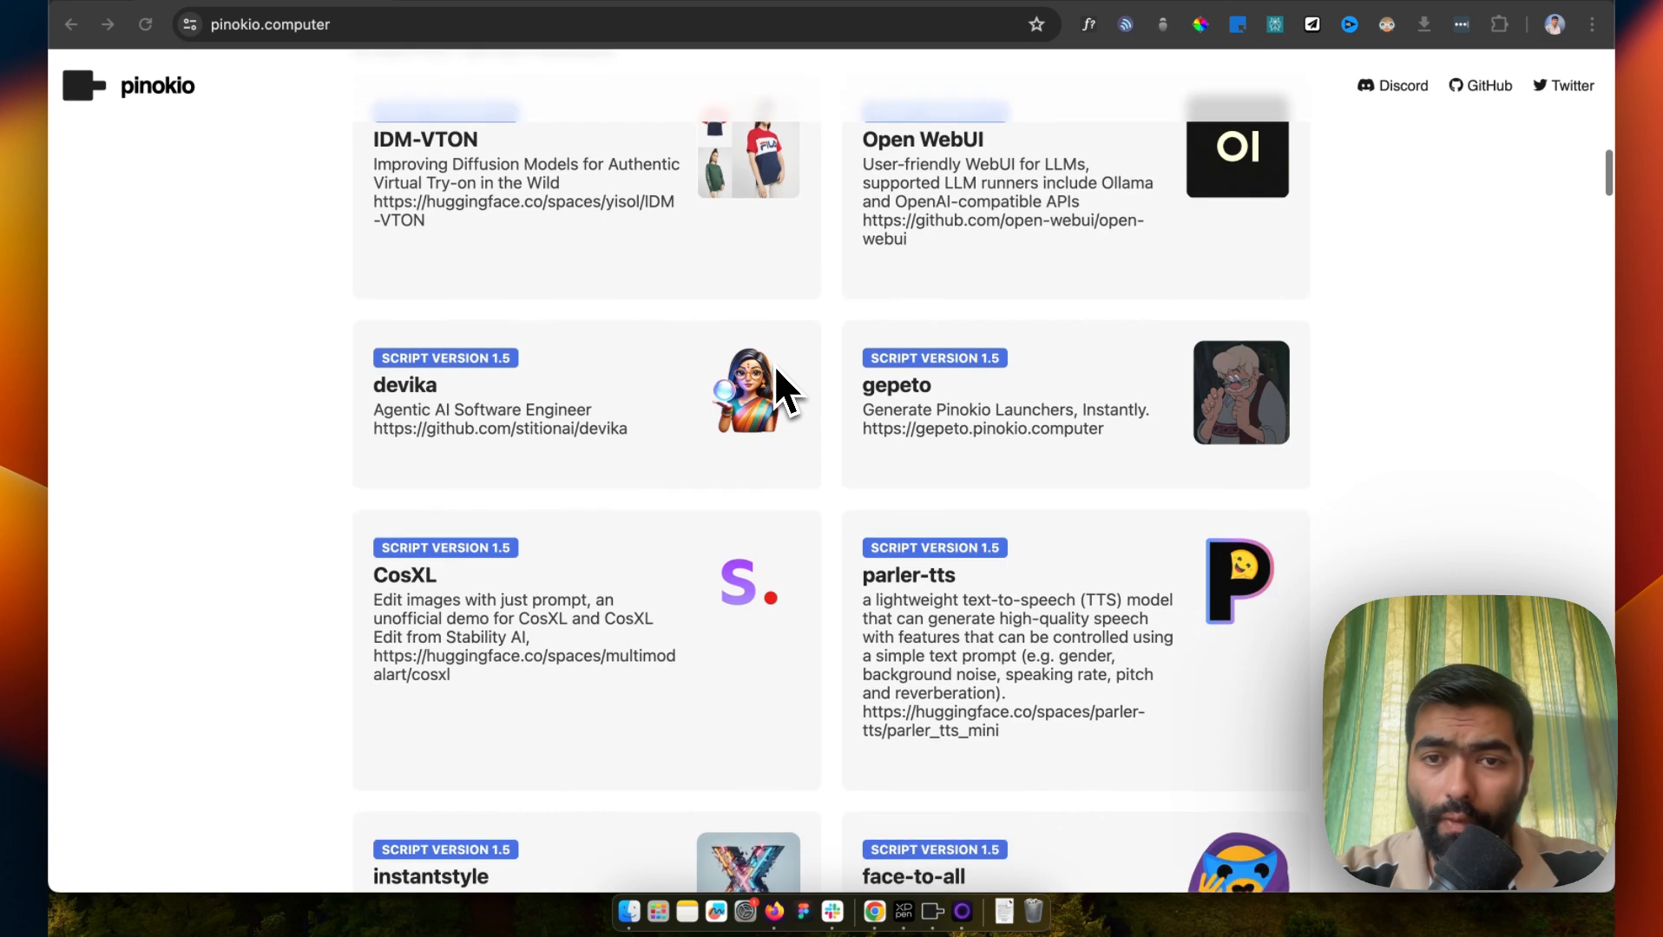
{"action": "scroll", "scroll_direction": "down", "scroll_amount": 3}
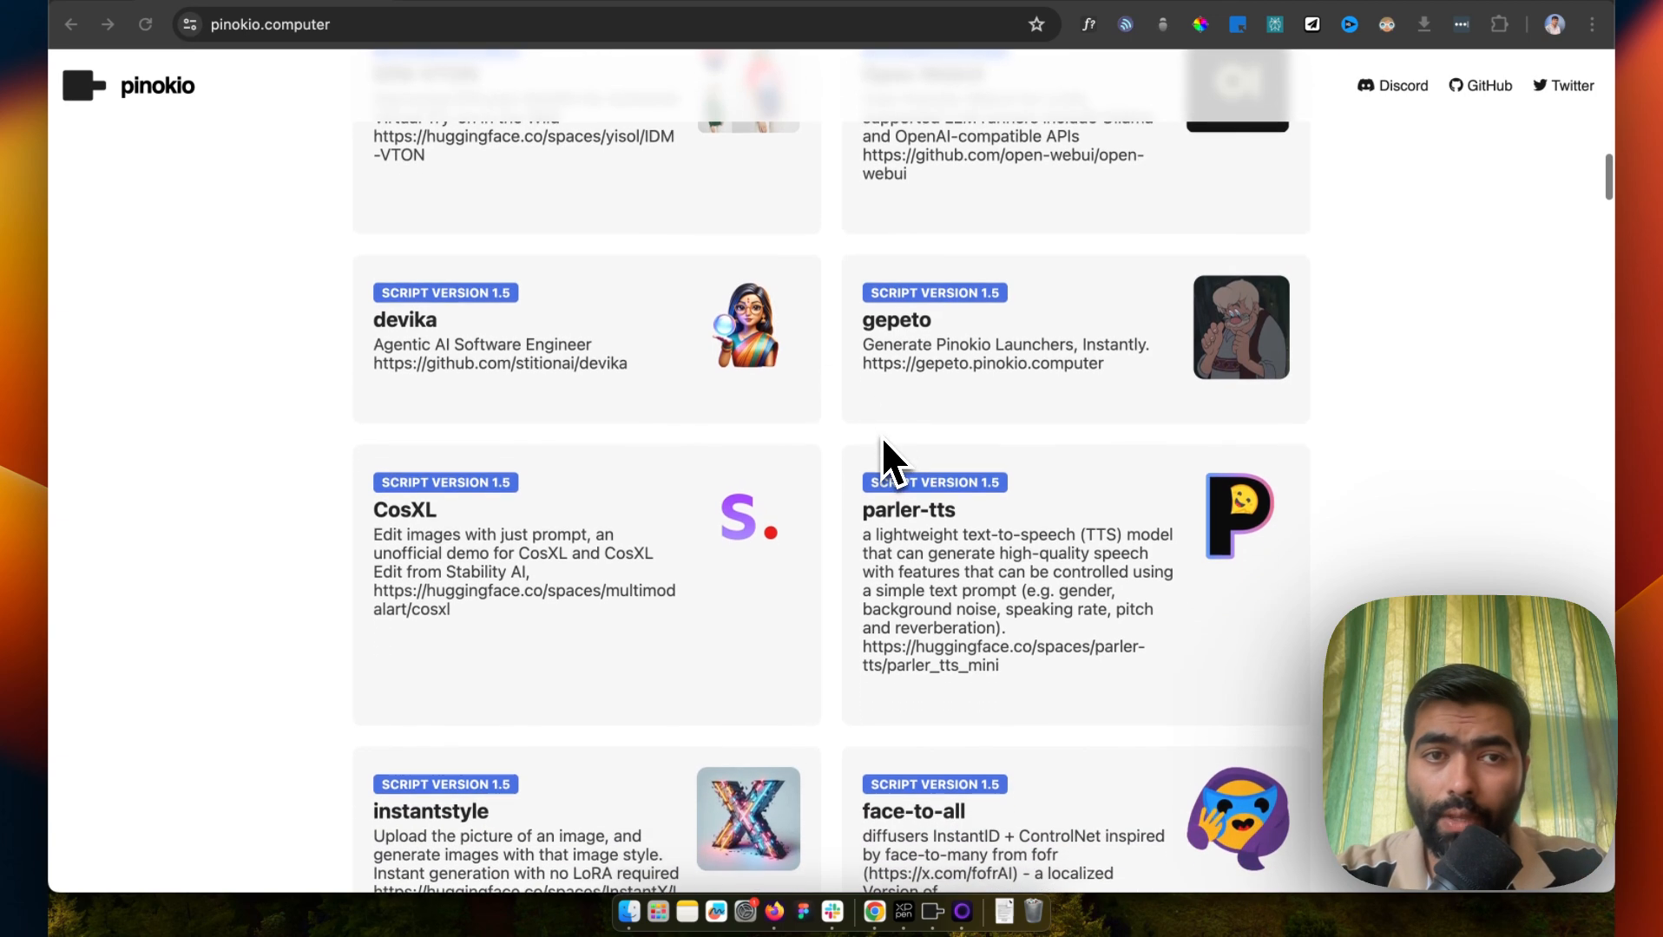
{"action": "scroll", "scroll_direction": "down", "scroll_amount": 3}
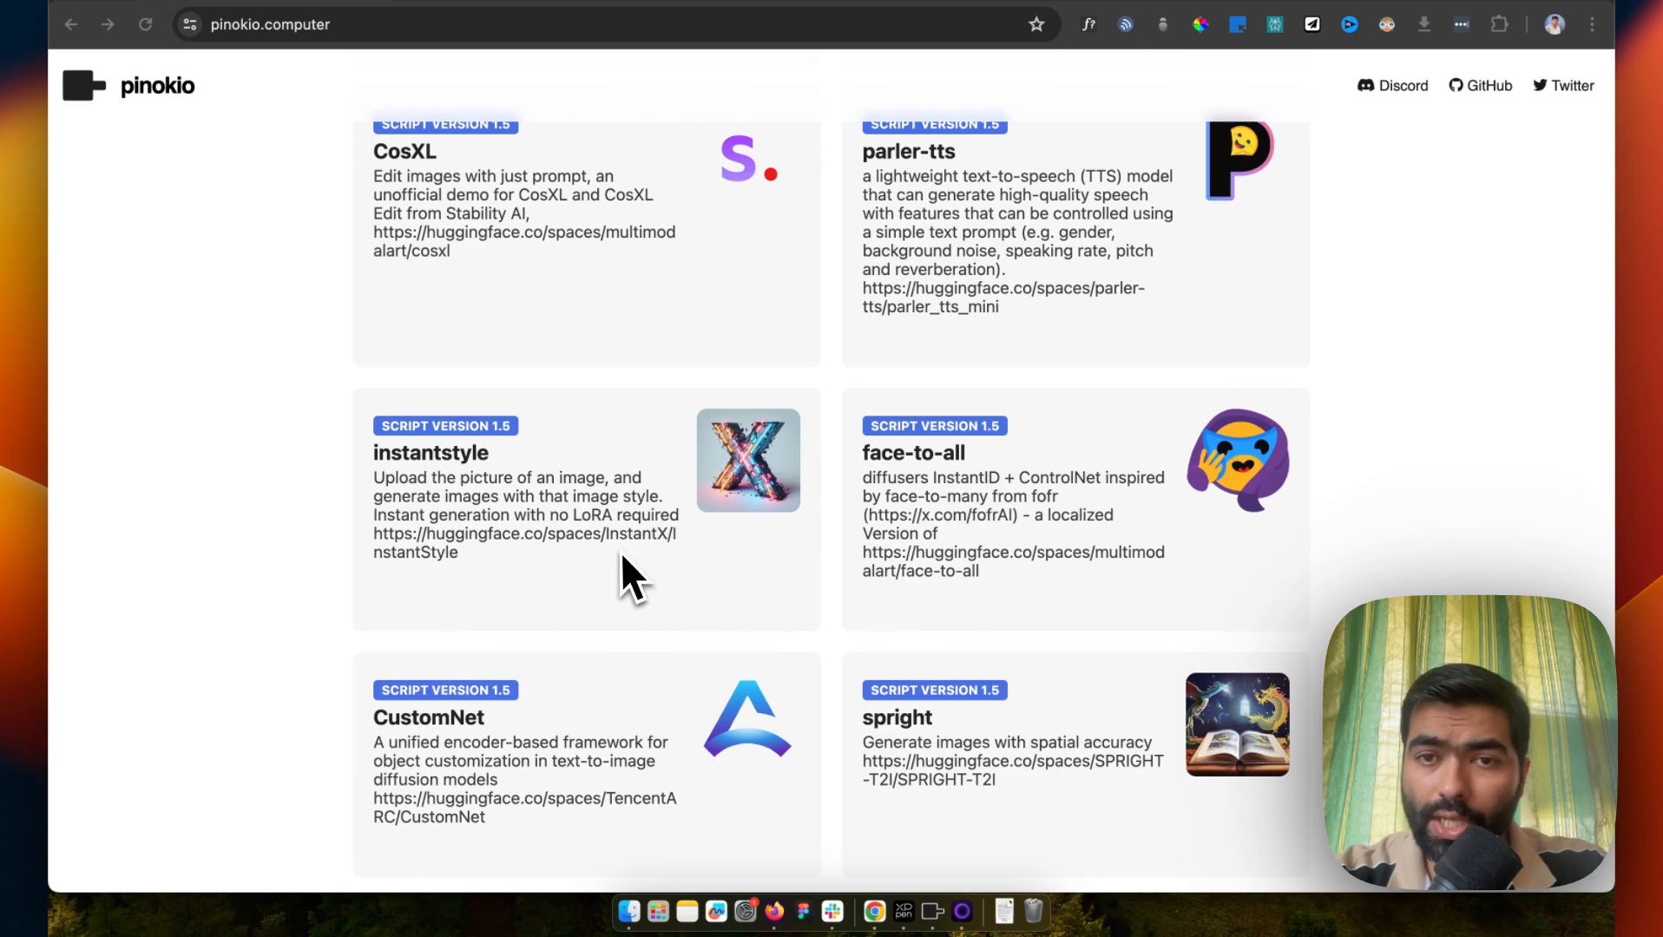
{"action": "scroll", "scroll_direction": "down", "scroll_amount": 3}
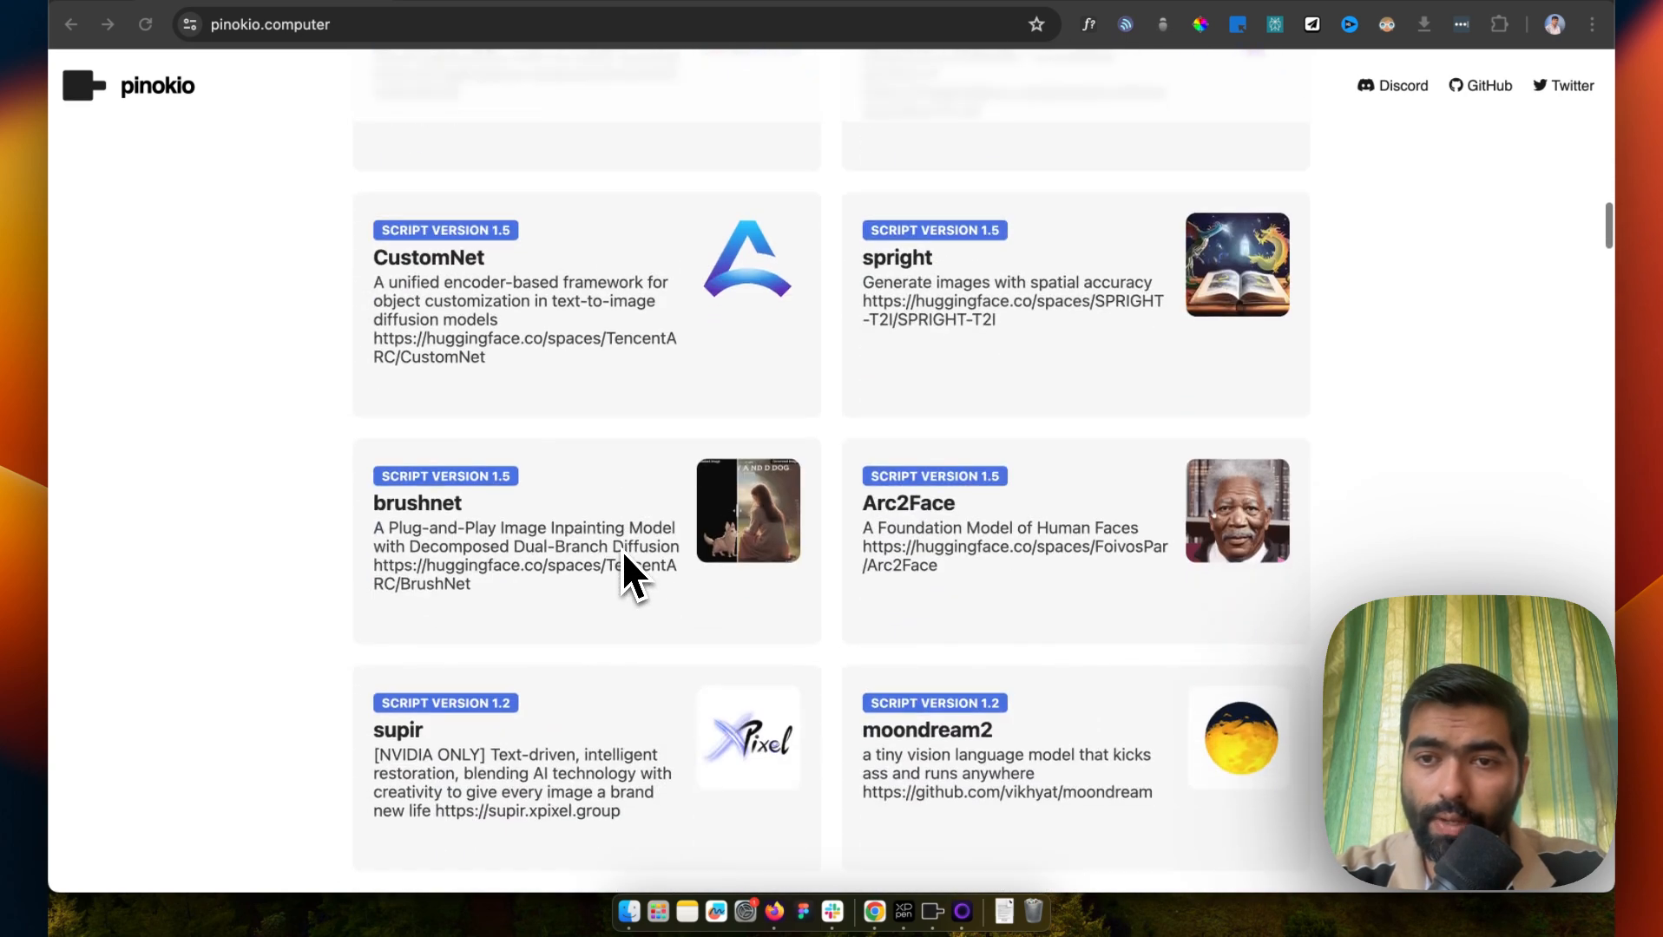
{"action": "scroll", "scroll_direction": "down", "scroll_amount": 3}
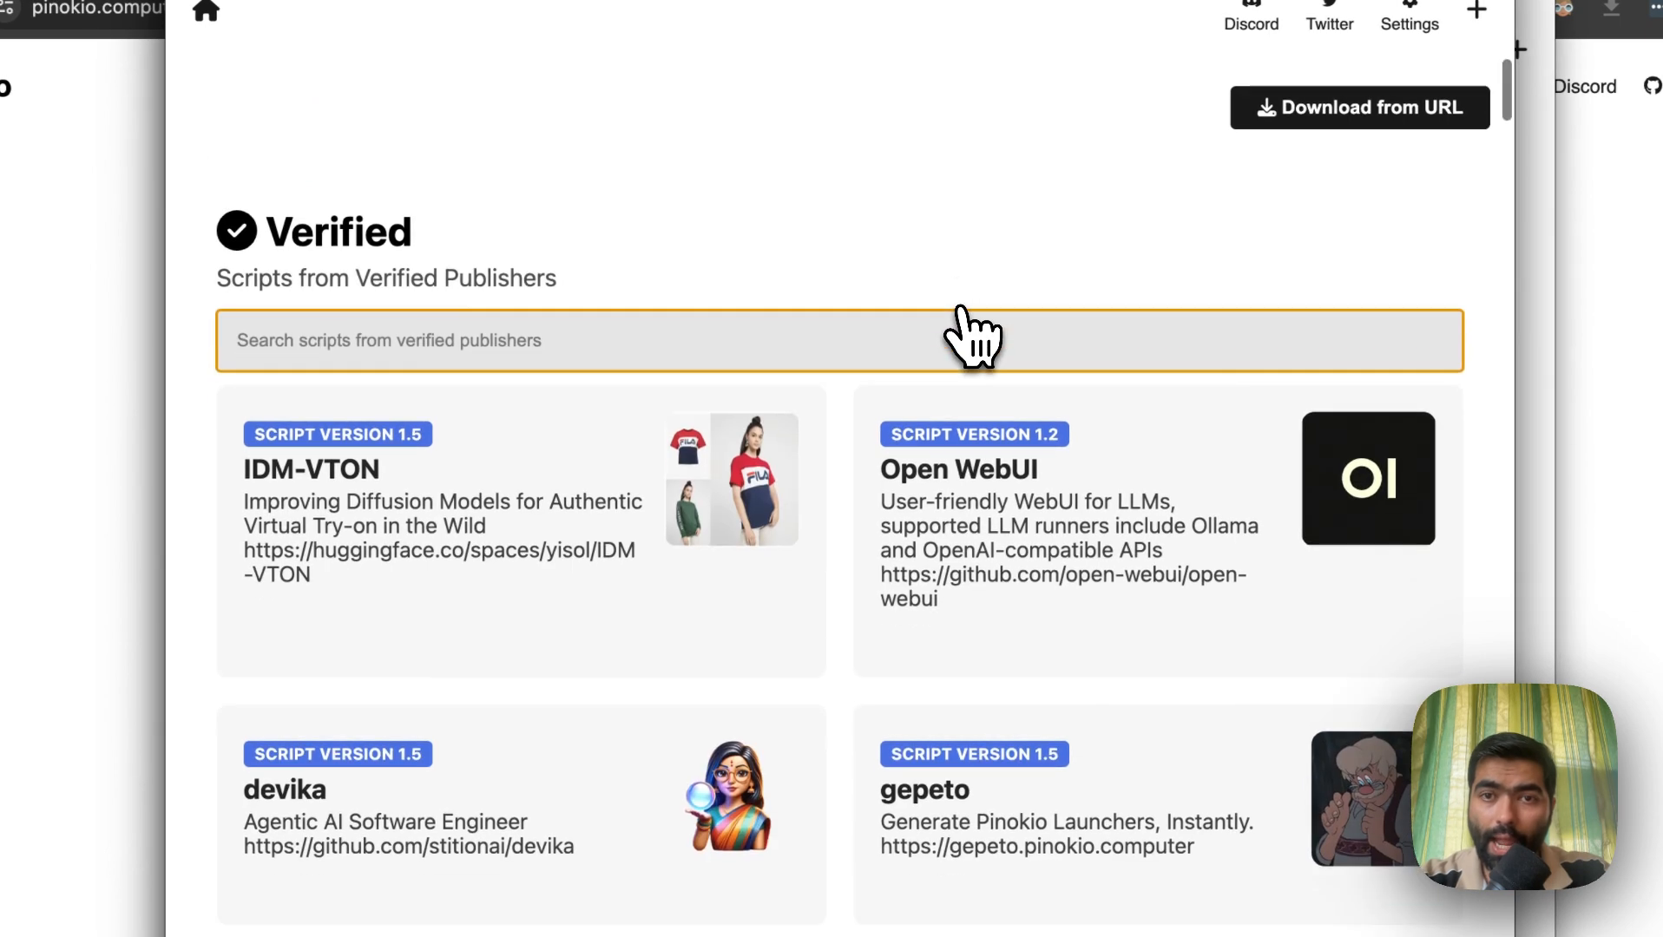
- Browse the verified scripts and devika's page, then return to the downloaded apps list
{"action": "scroll", "scroll_direction": "down", "scroll_amount": 3}
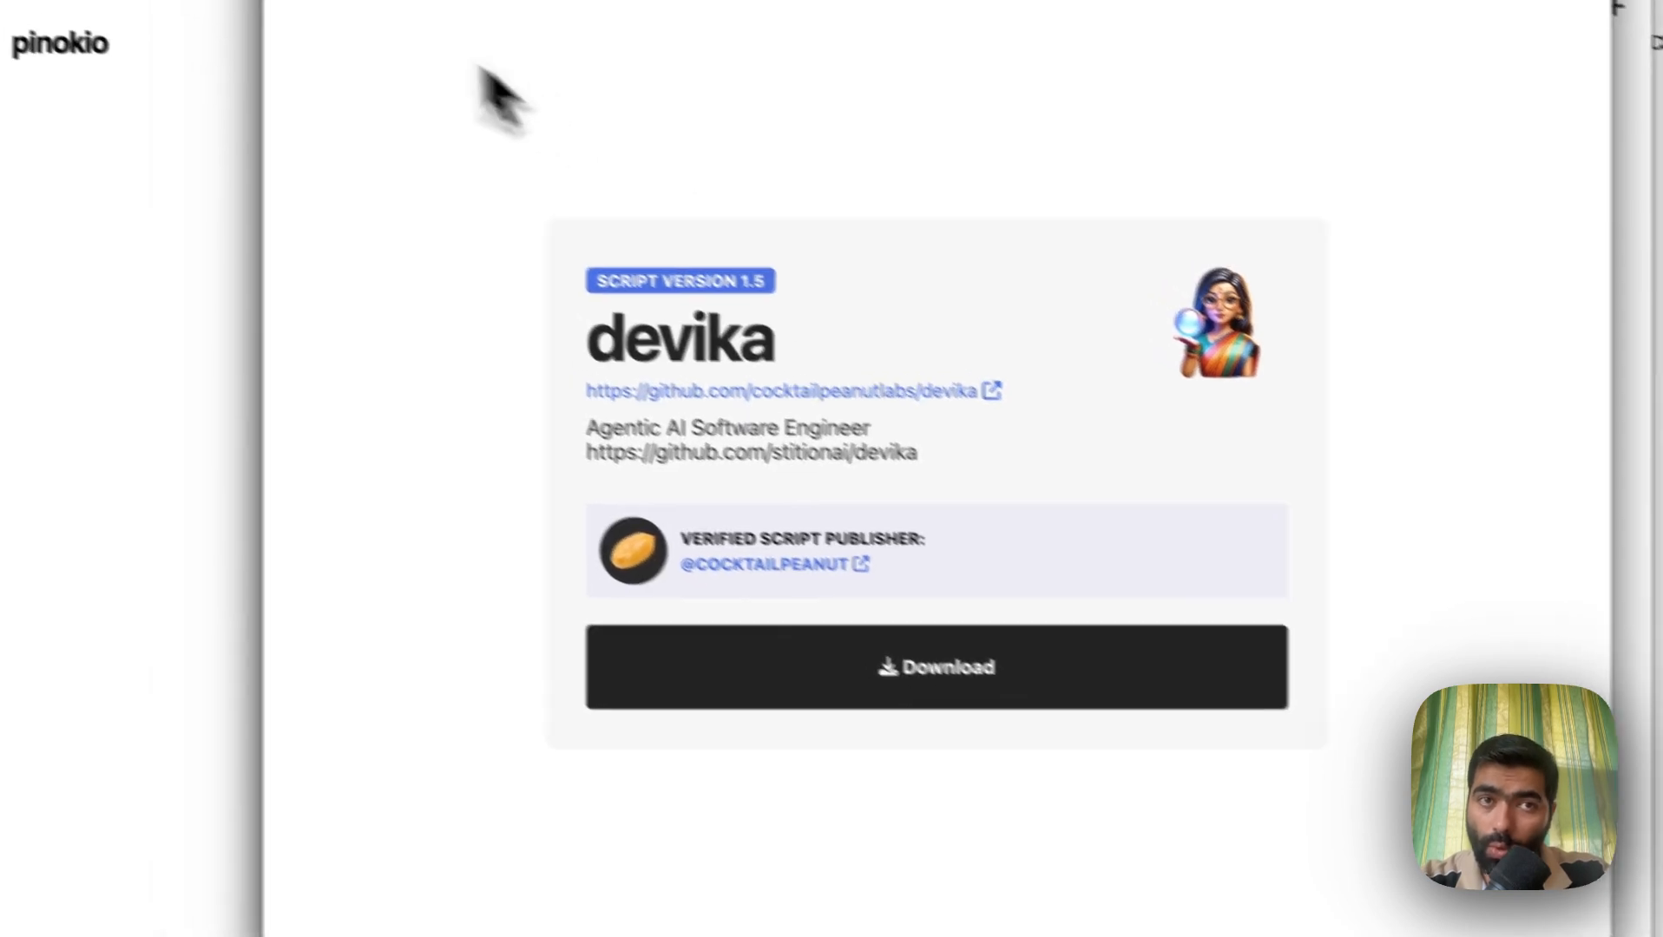
{"action": "left_click", "coordinate": [378, 11]}
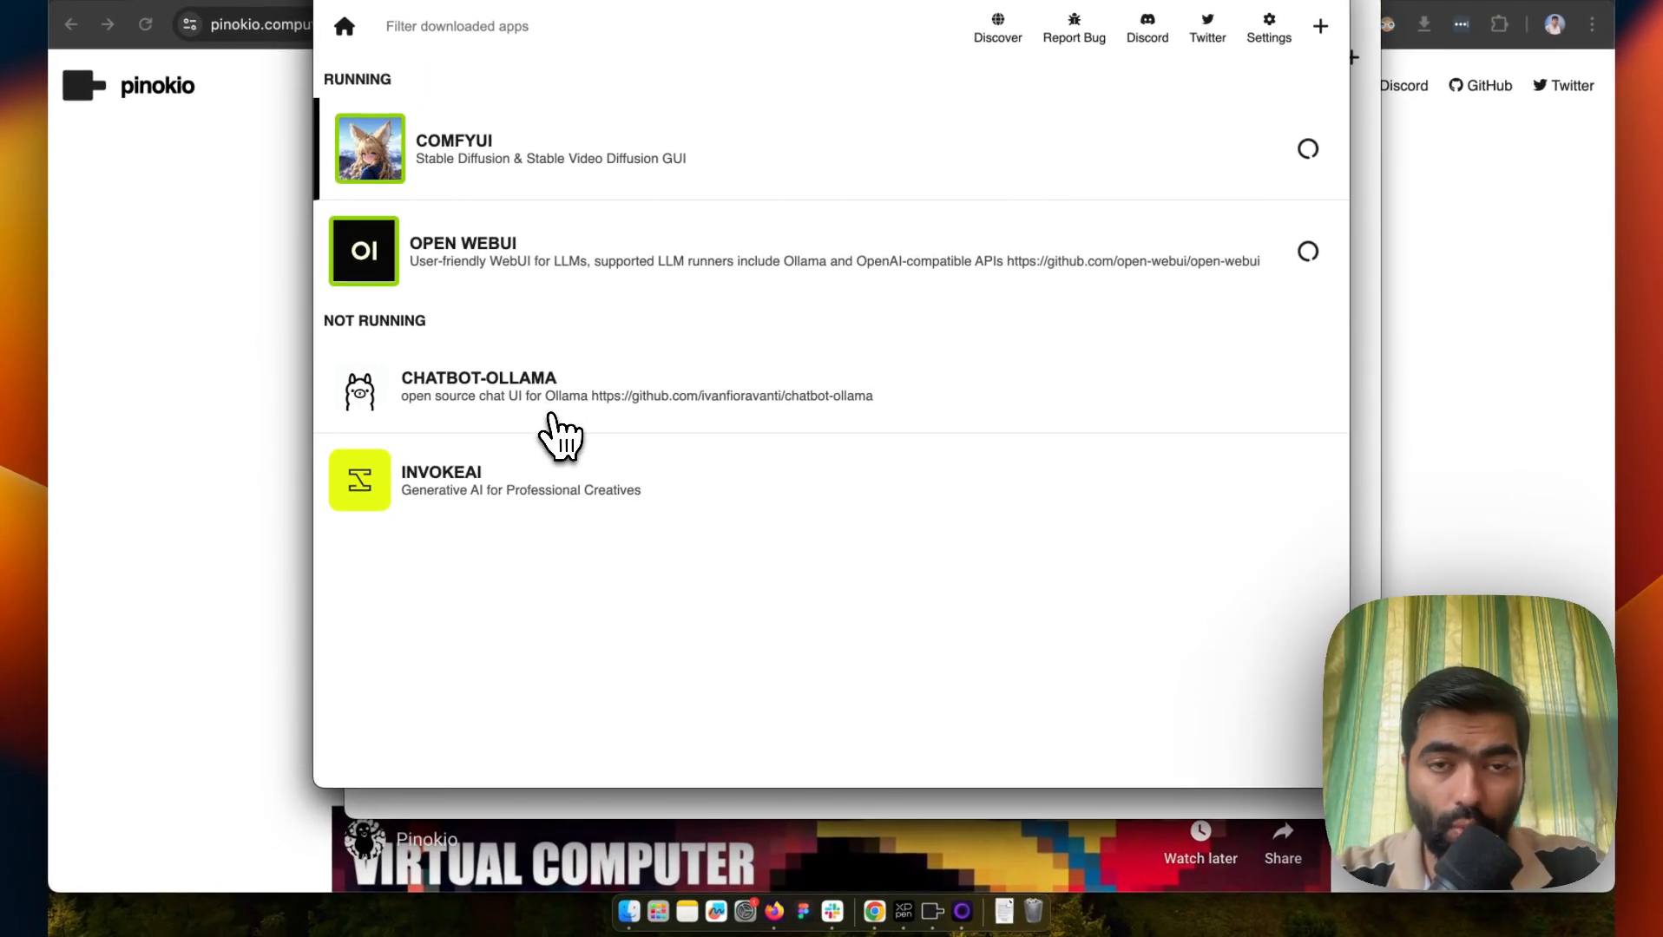
- Start Chatbot-Ollama and open the InvokeAI app page from the Not Running list
{"action": "left_click", "coordinate": [478, 386]}
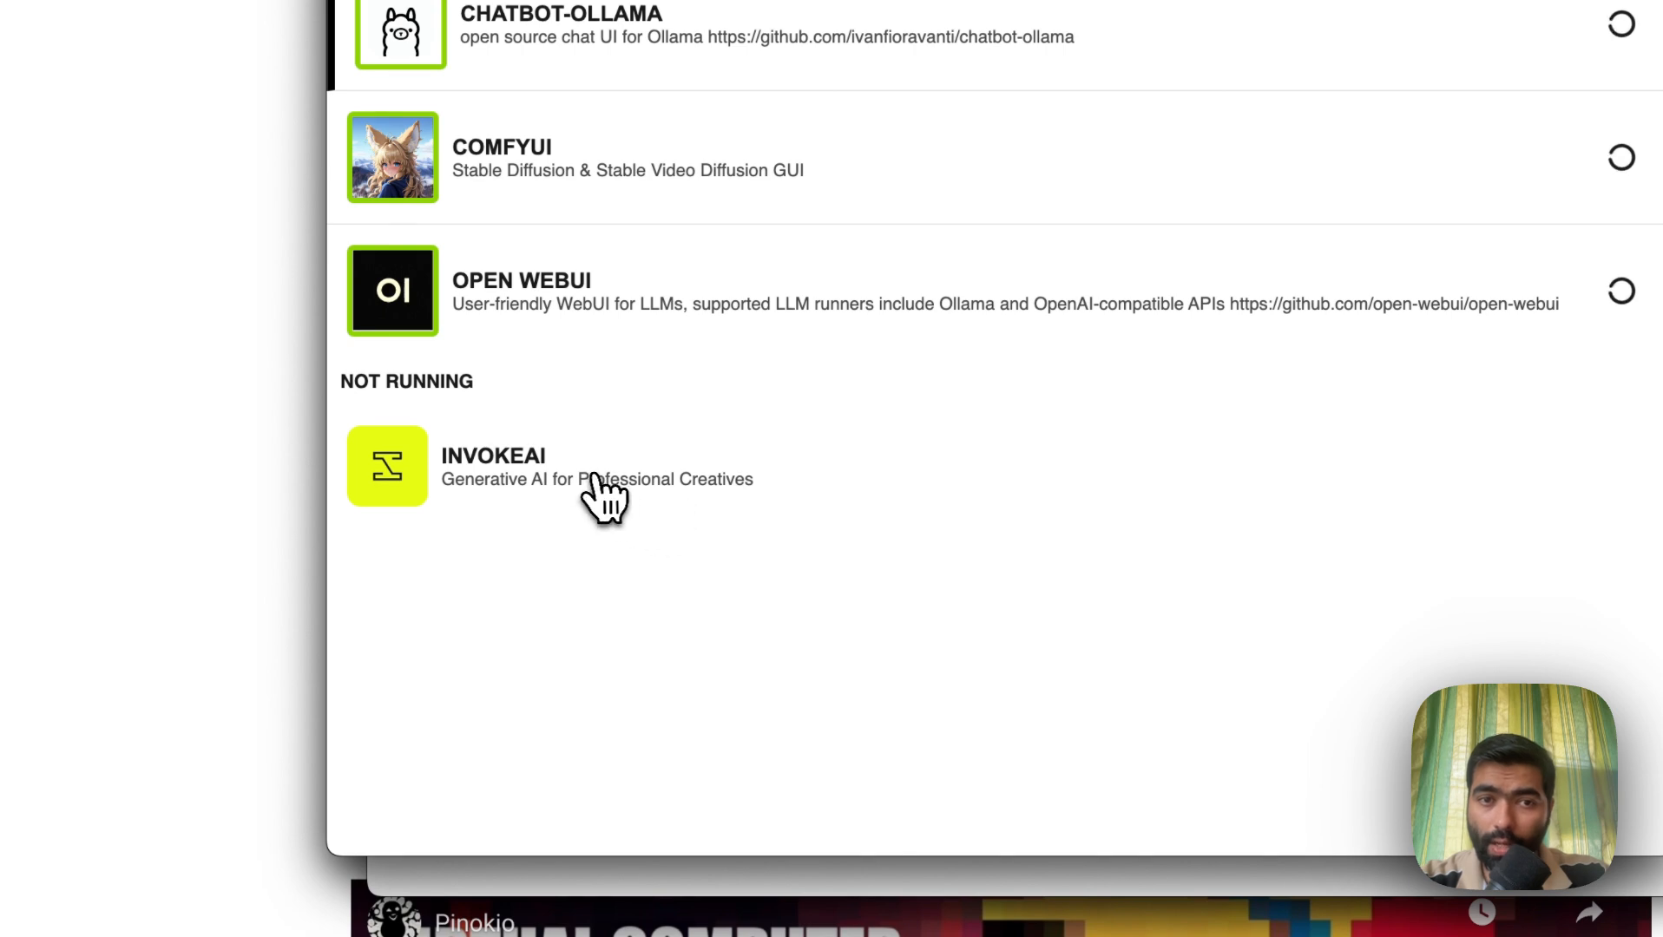
{"action": "left_click", "coordinate": [493, 467]}
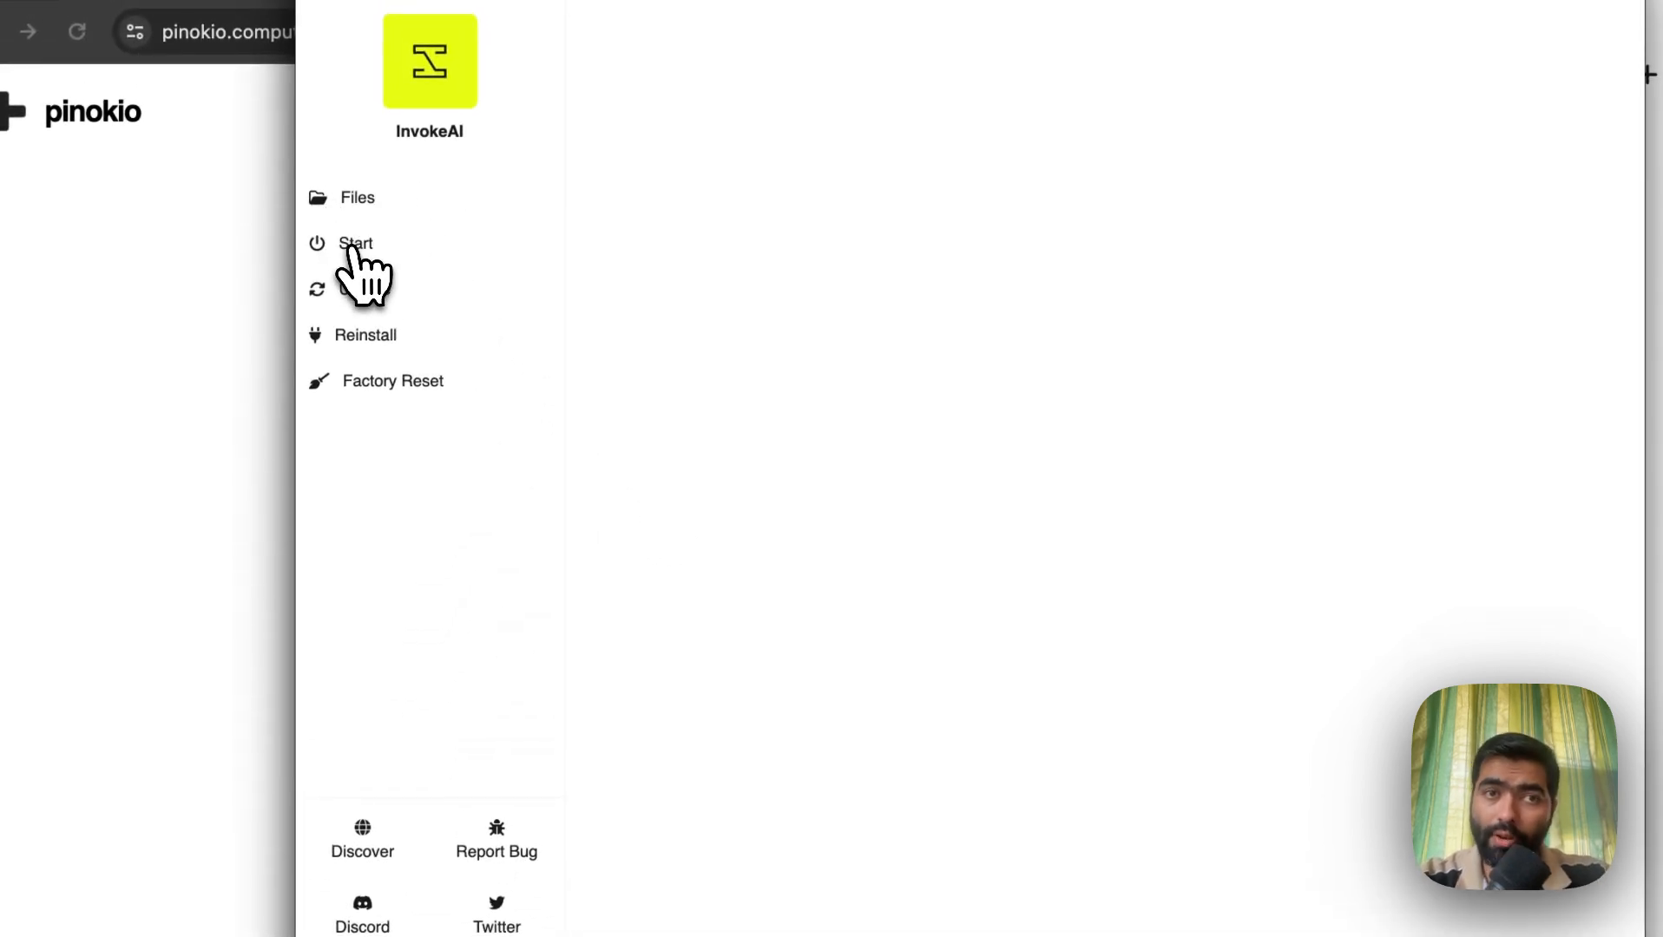
- Launch InvokeAI's web server, then return to the downloaded apps list
{"action": "left_click", "coordinate": [354, 243]}
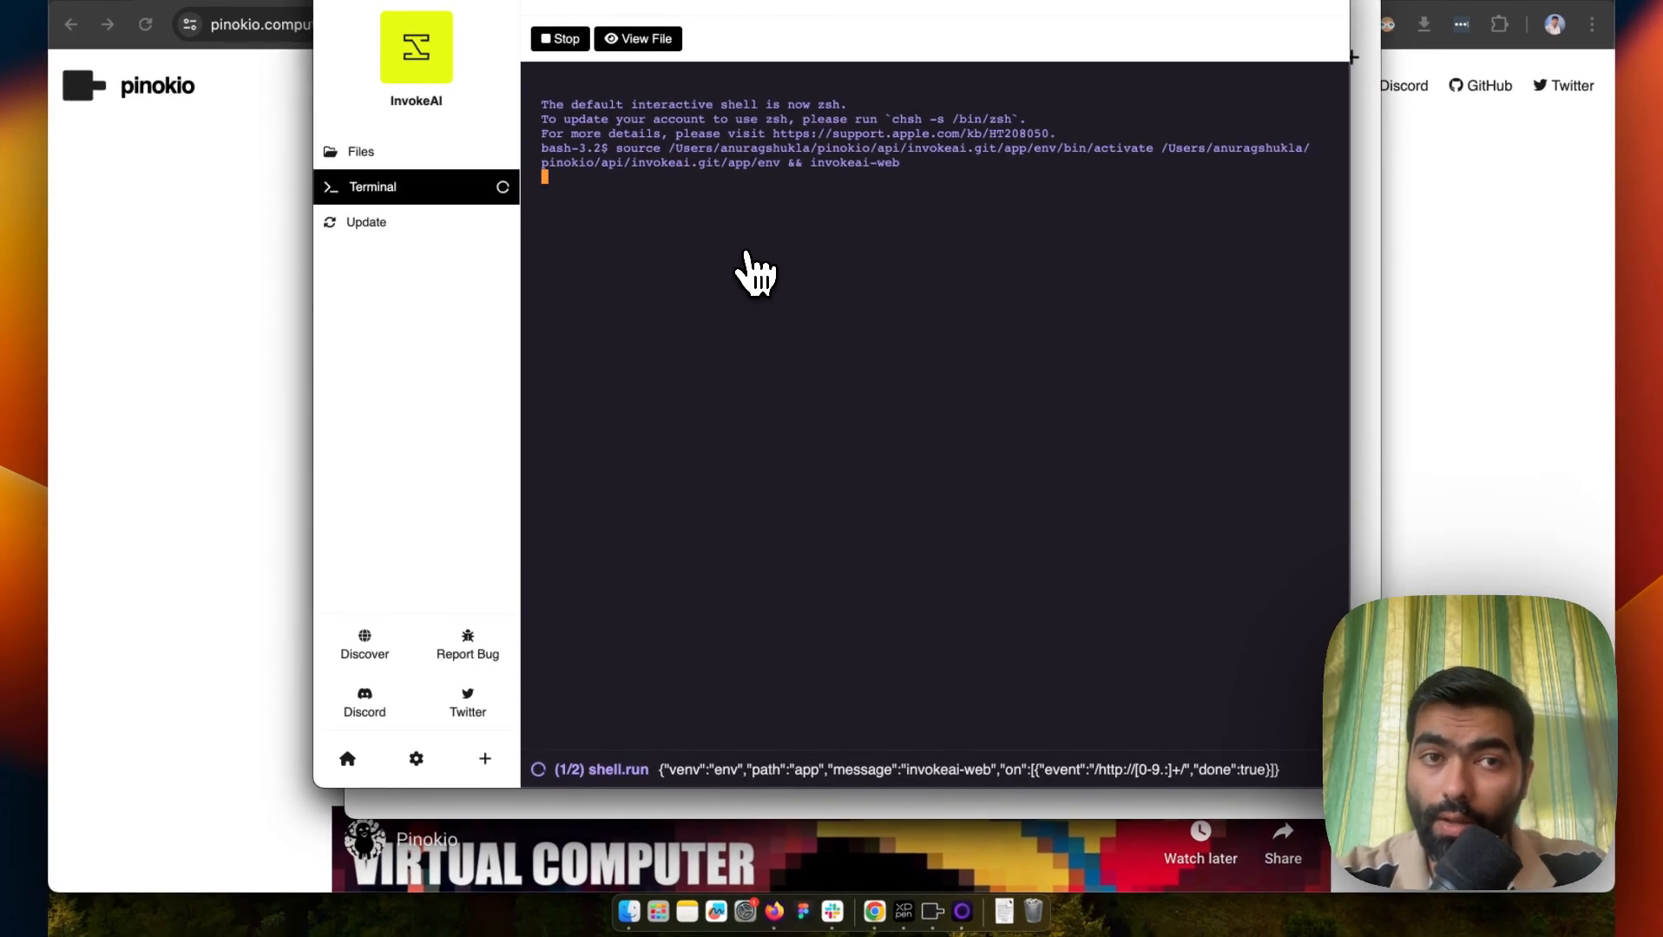
{"action": "mouse_move", "coordinate": [364, 774]}
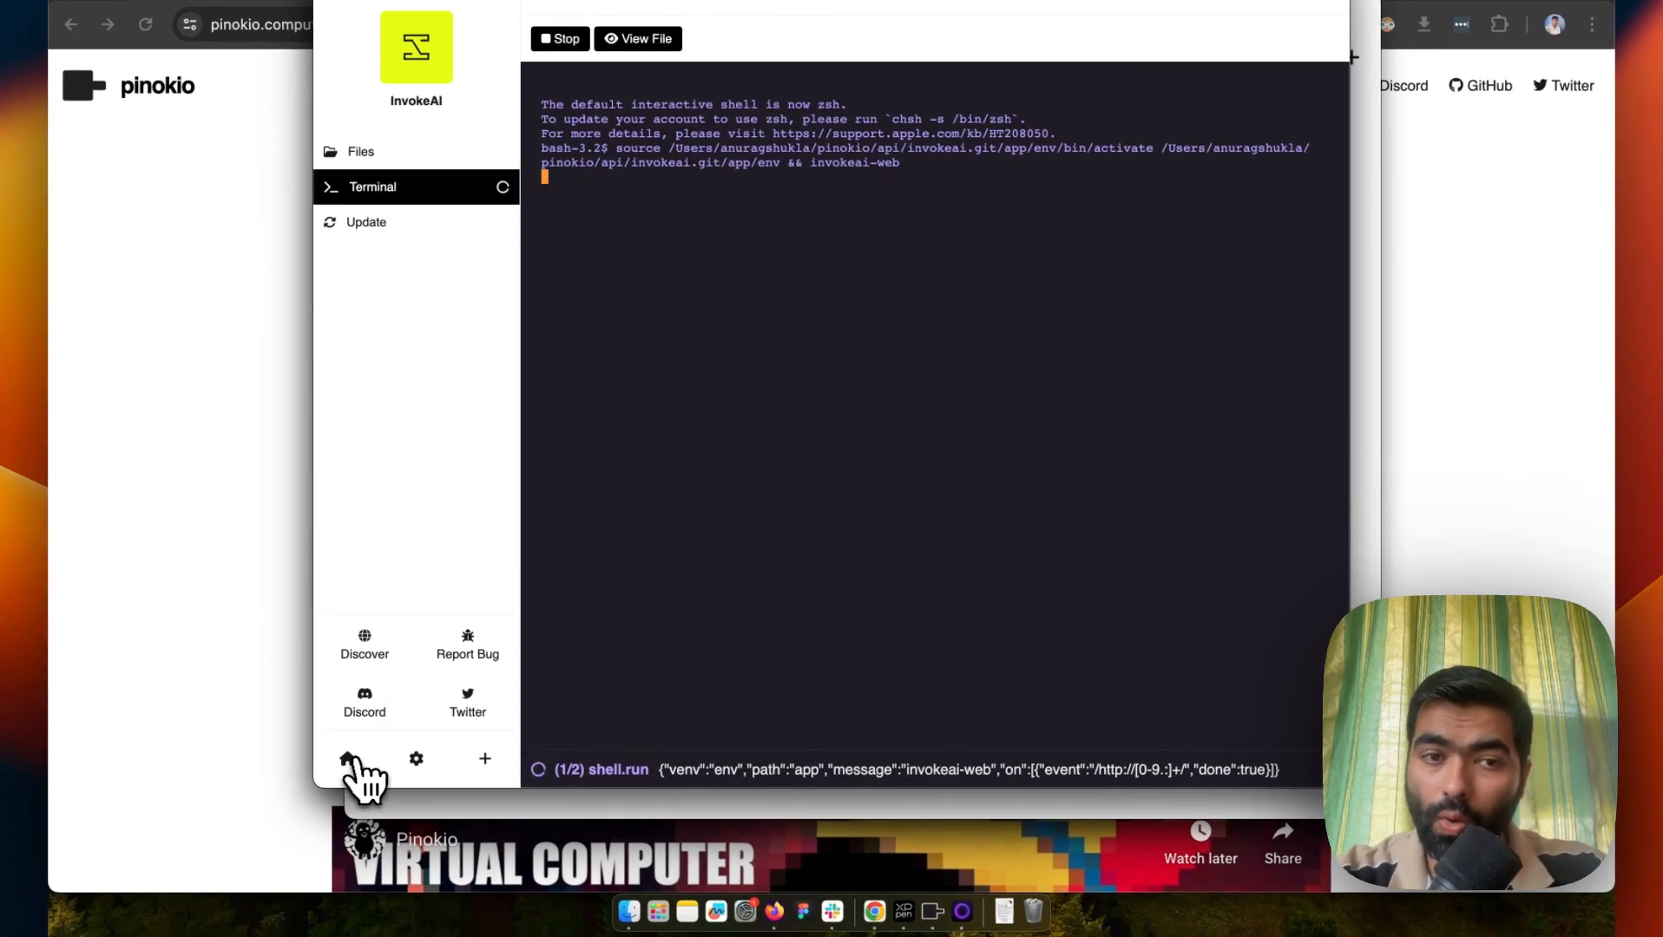
{"action": "left_click", "coordinate": [363, 759]}
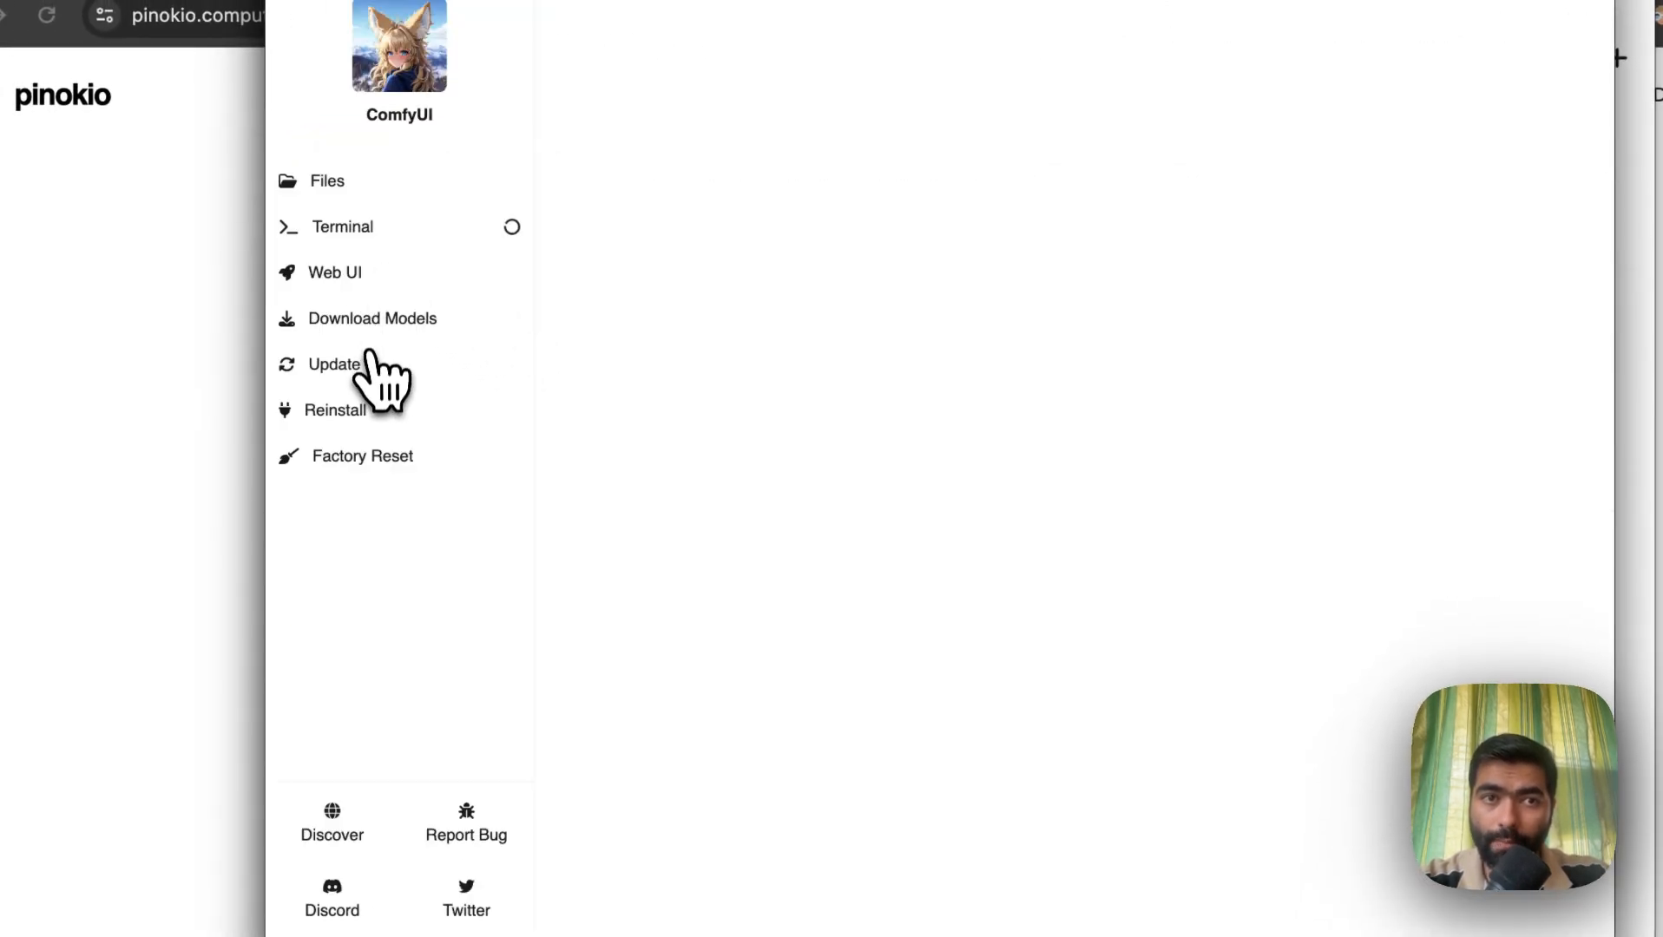
- Open ComfyUI's Web UI and pan across the Load Checkpoint and prompt nodes
{"action": "left_click", "coordinate": [334, 272]}
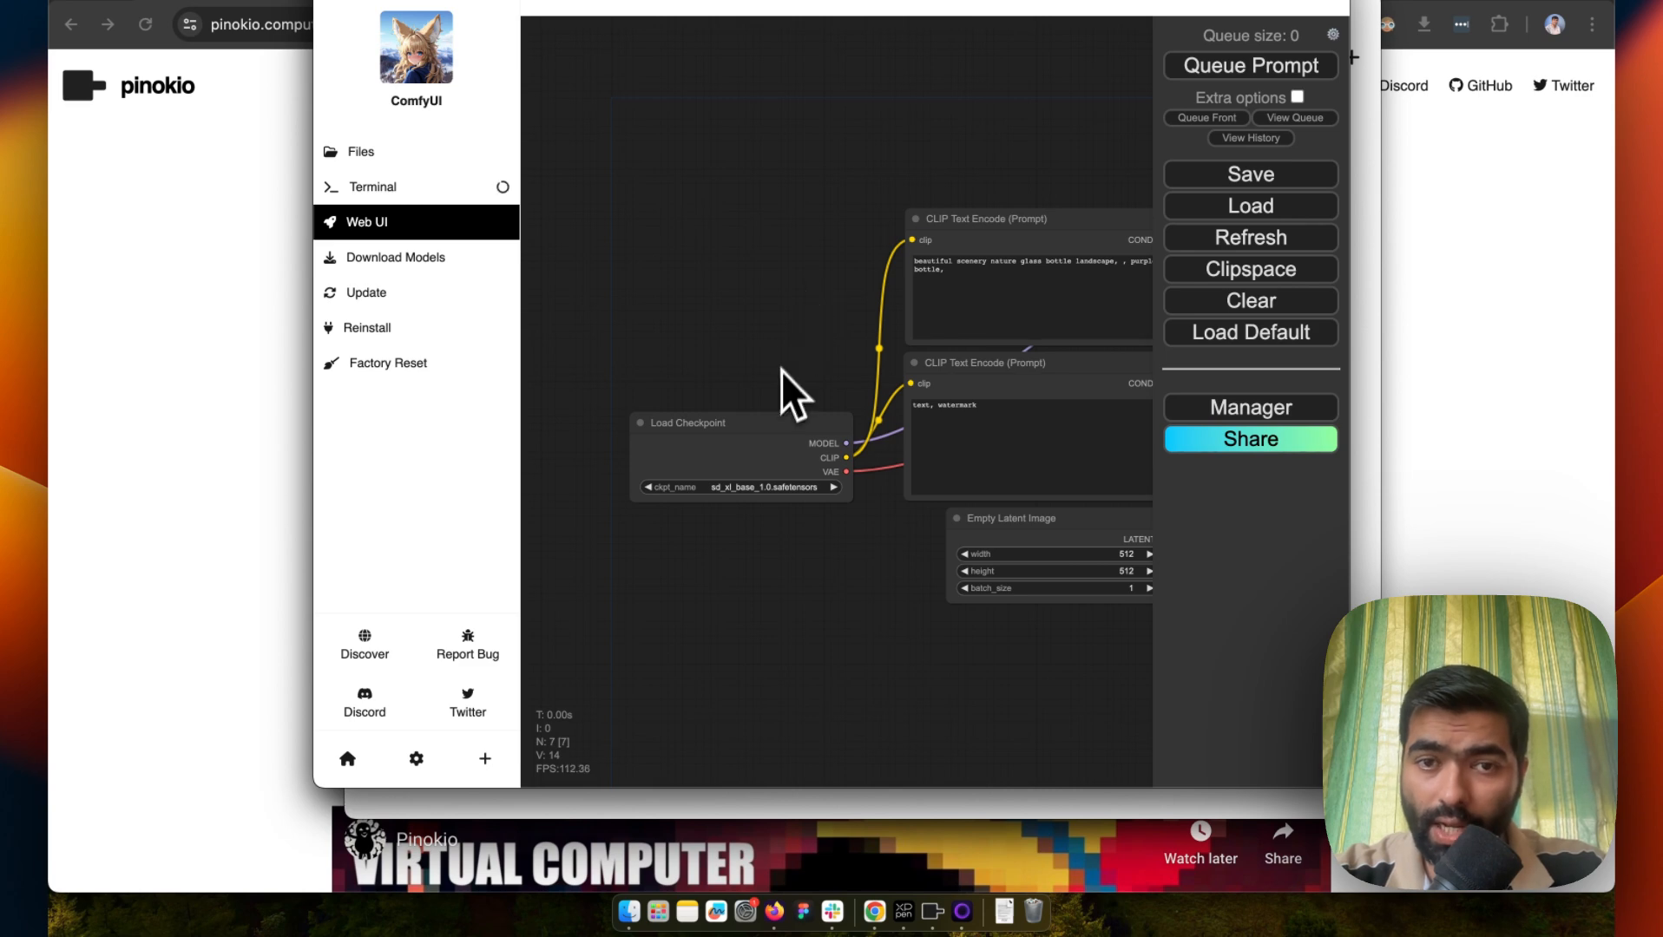
{"action": "left_click_drag", "start_coordinate": [790, 398], "coordinate": [761, 440]}
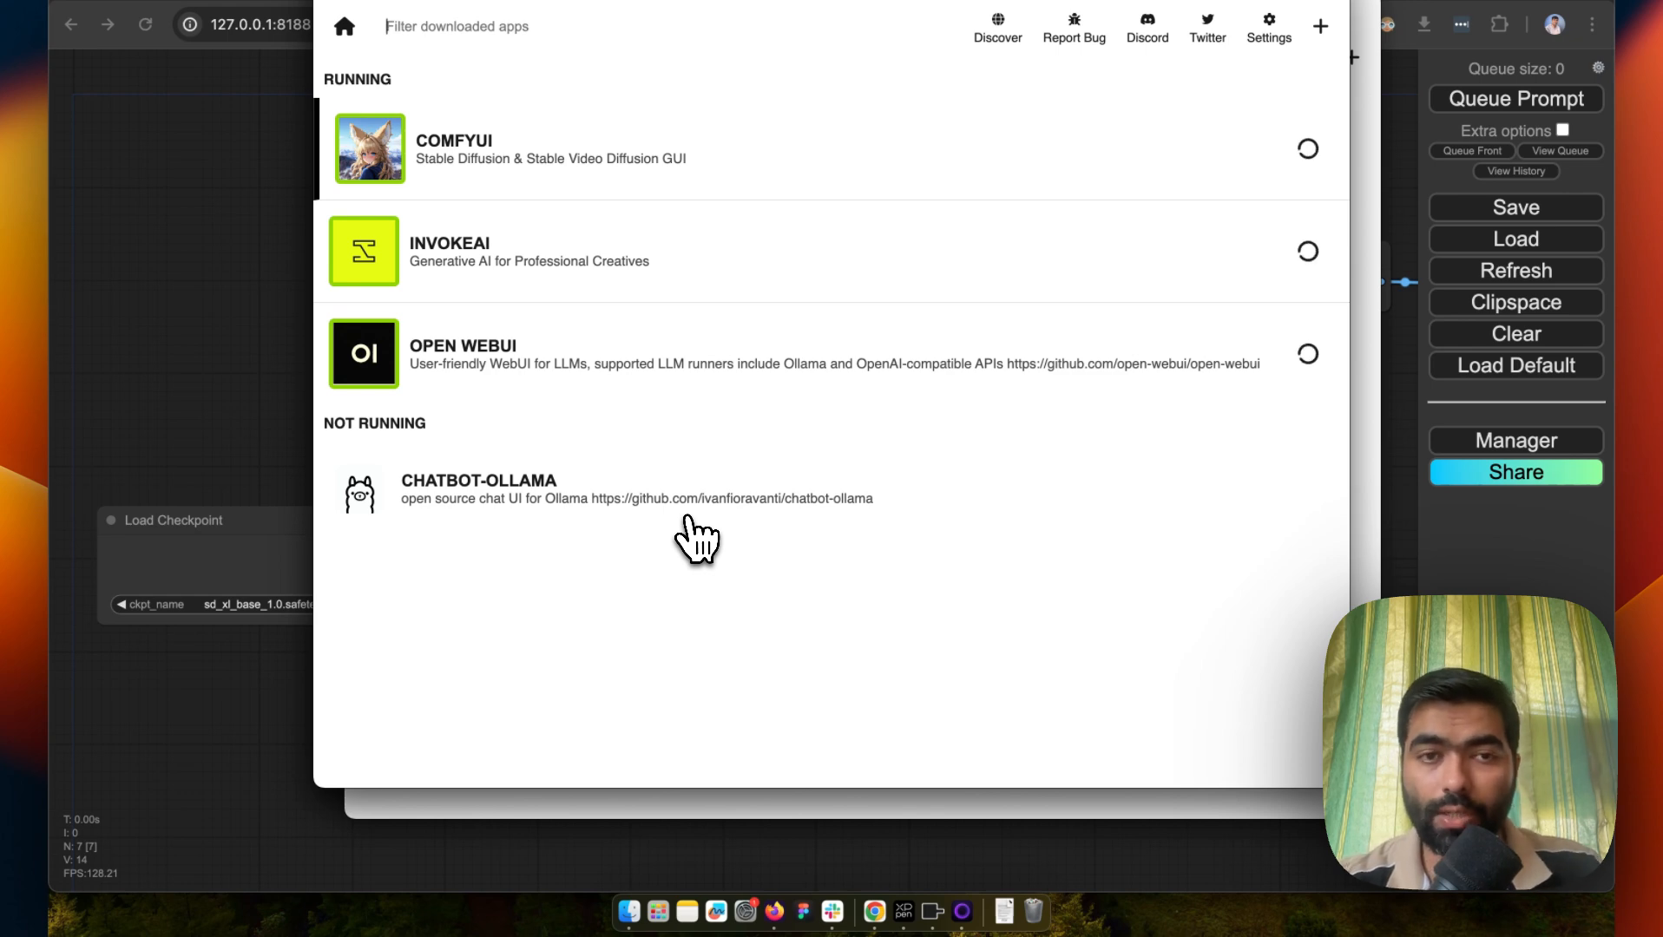
{"action": "mouse_move", "coordinate": [539, 339]}
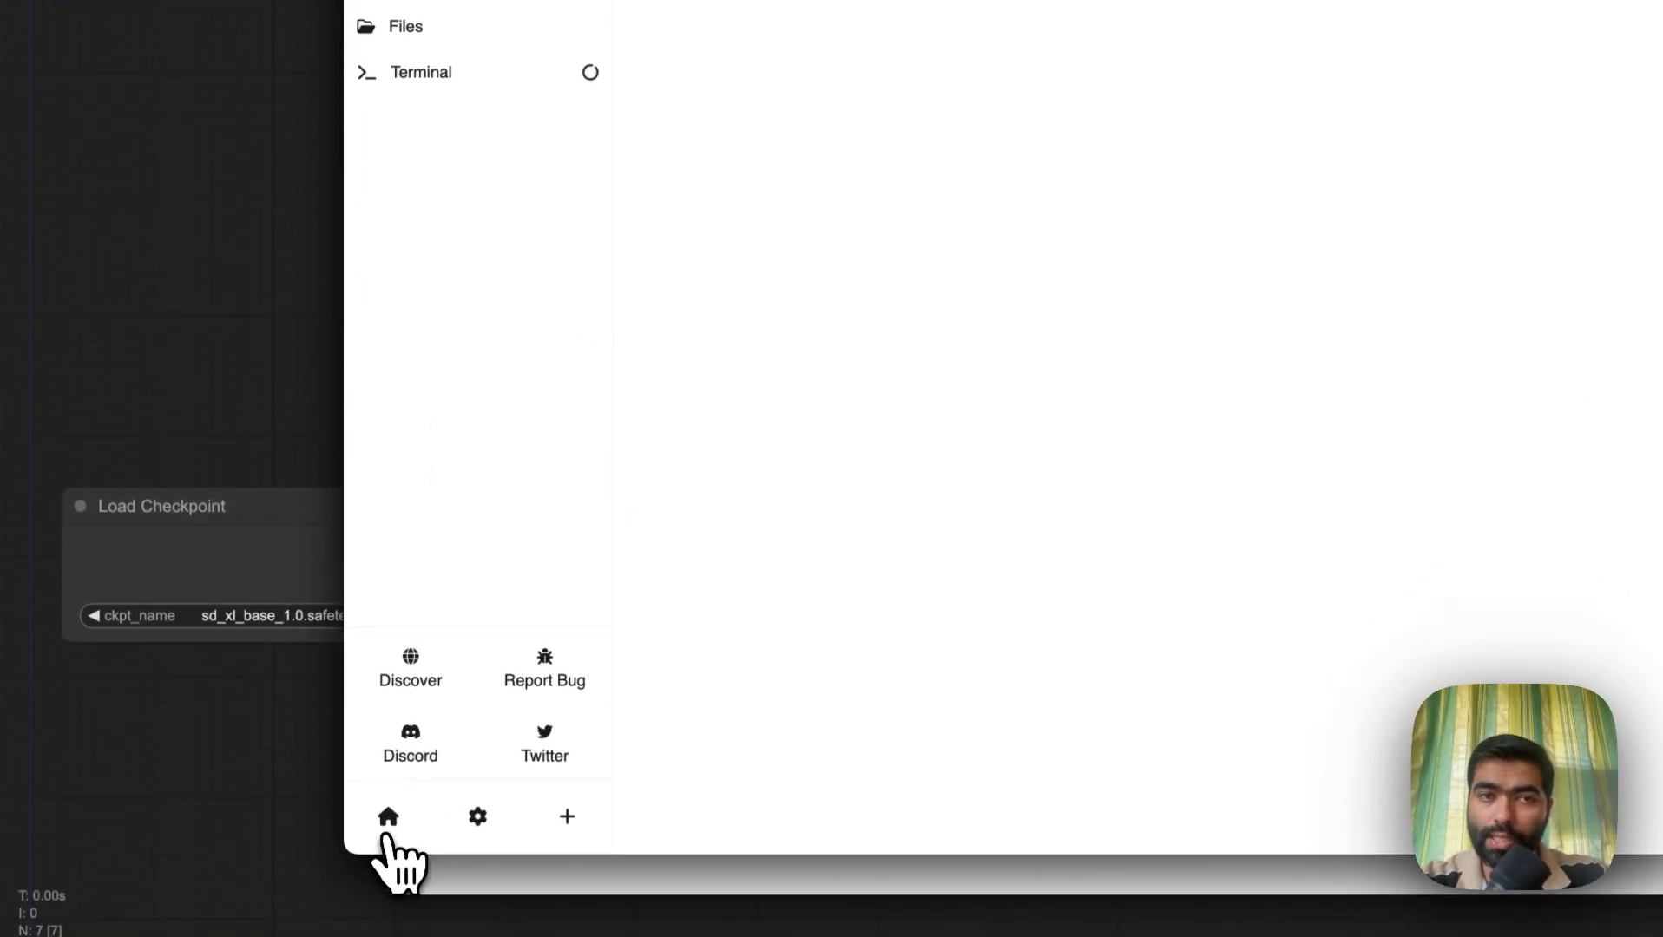
- Return to the Home list showing ComfyUI, InvokeAI and Open WebUI running
{"action": "left_click", "coordinate": [387, 816]}
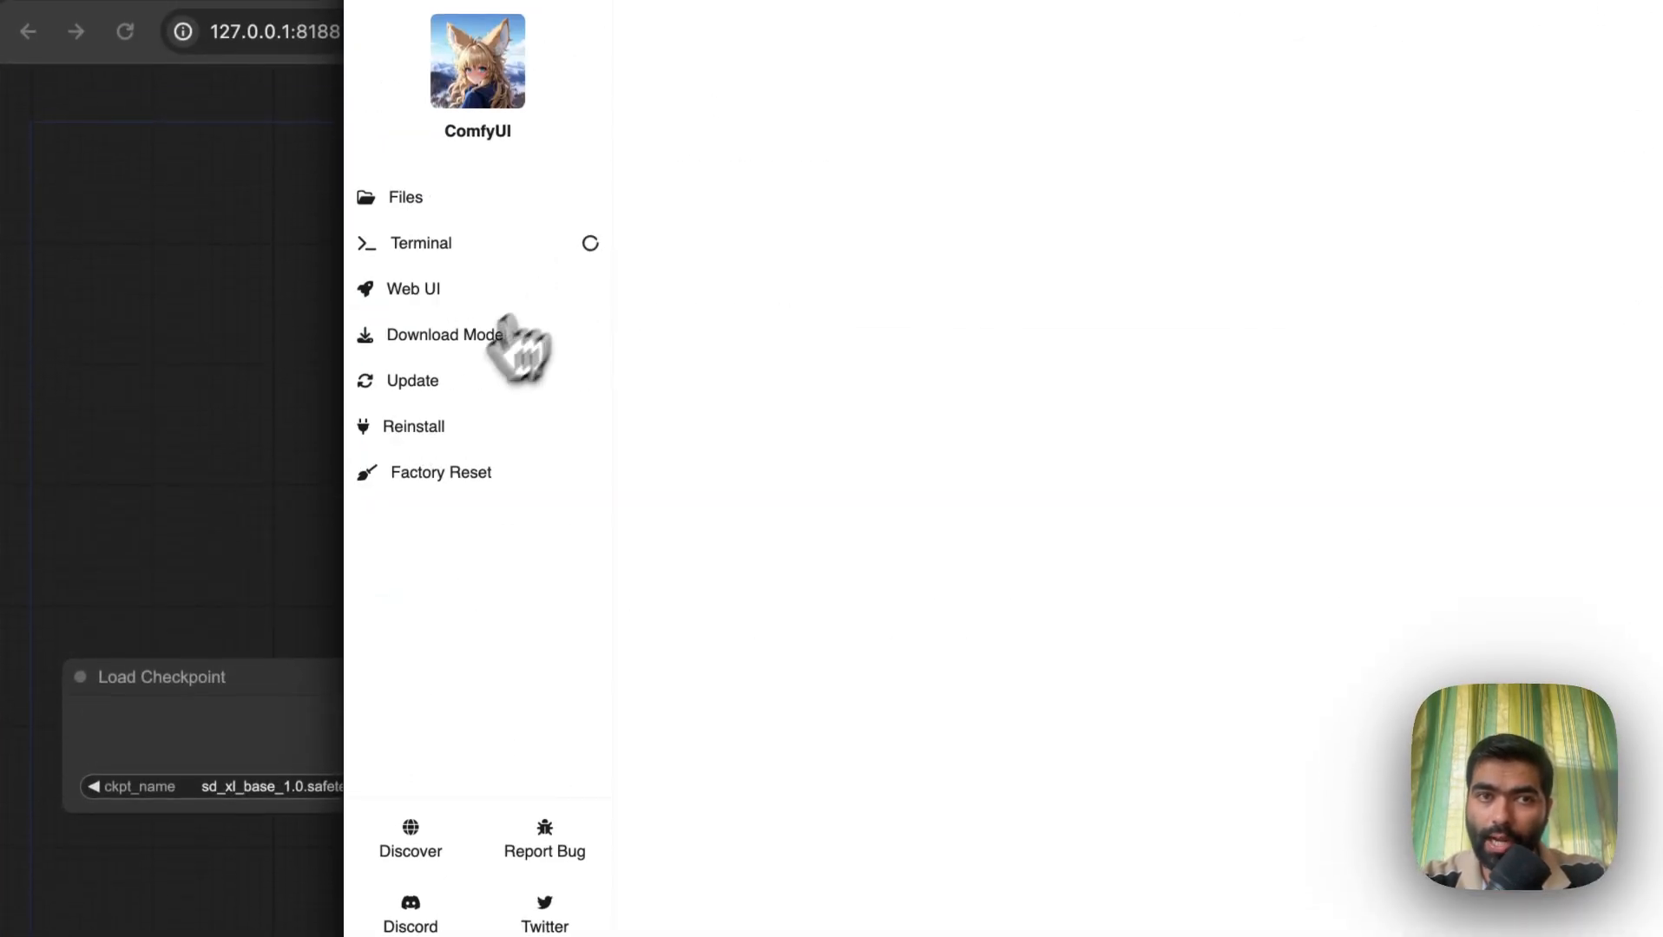